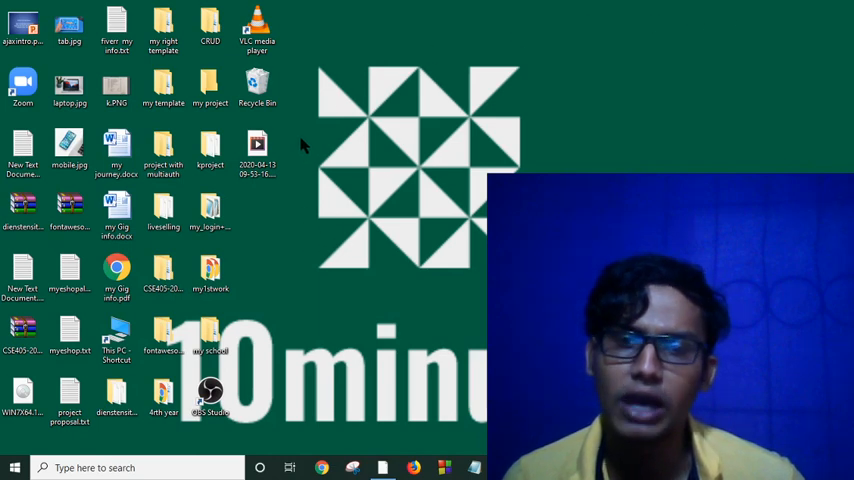
mouse_move(330, 180)
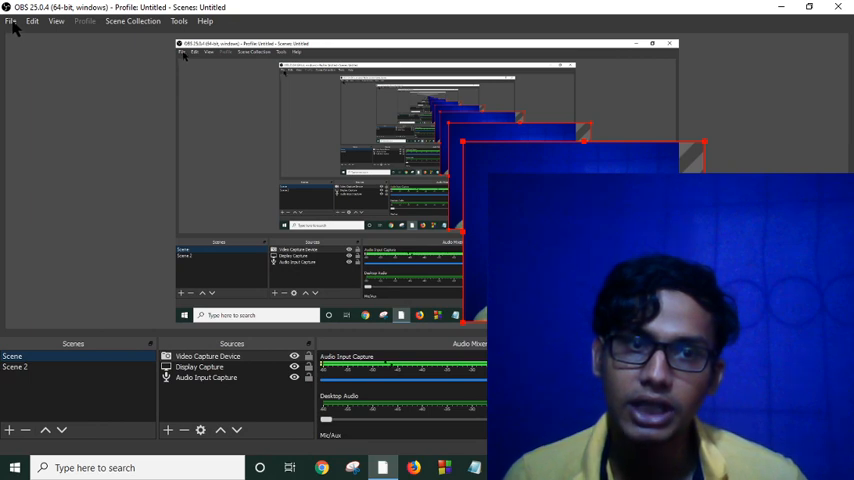
left_click(10, 20)
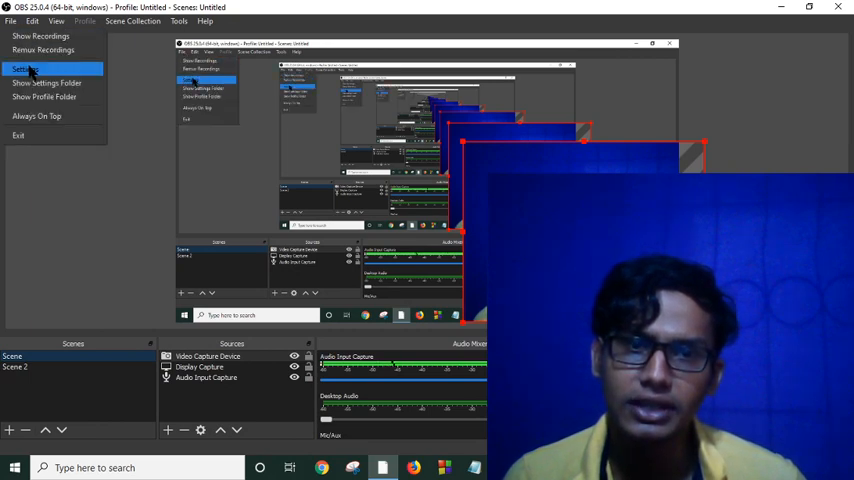
left_click(24, 68)
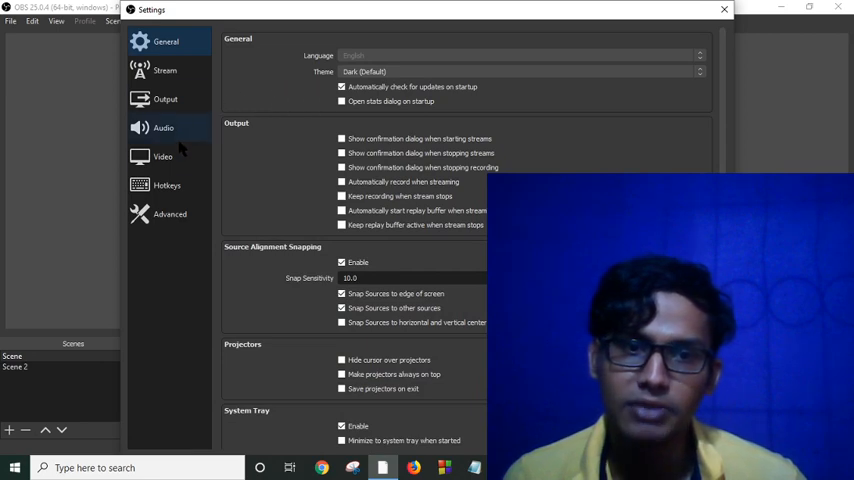
left_click(164, 100)
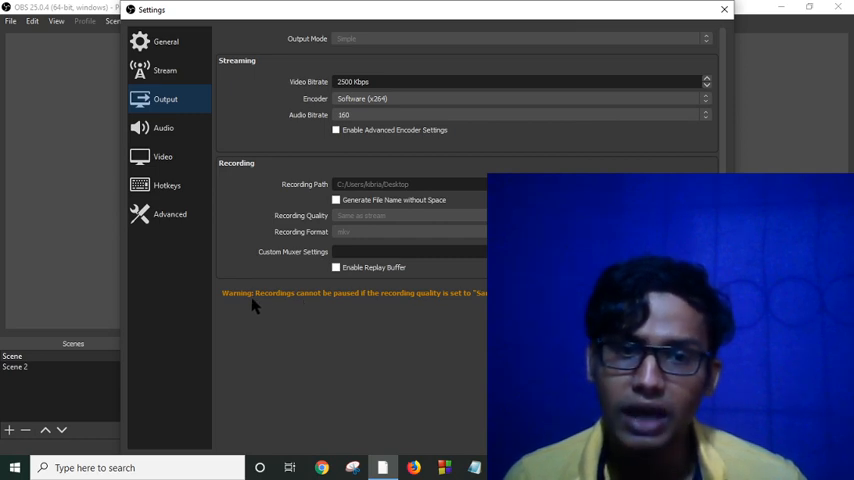
mouse_move(344, 228)
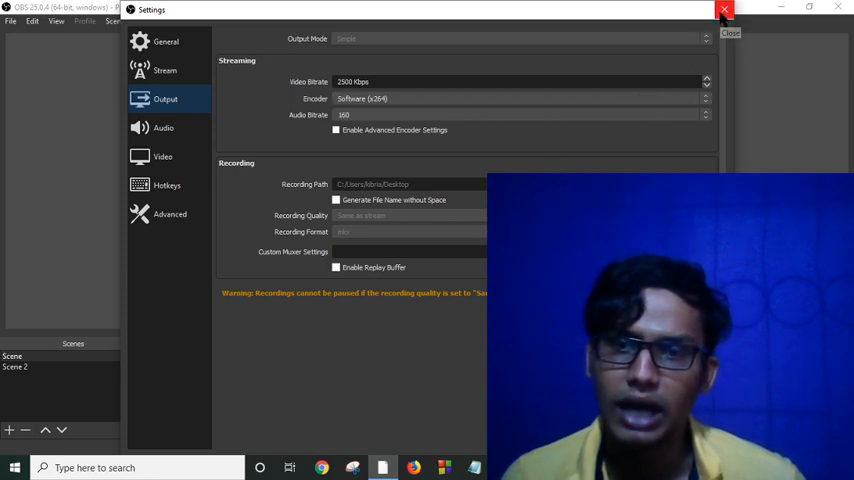
left_click(724, 12)
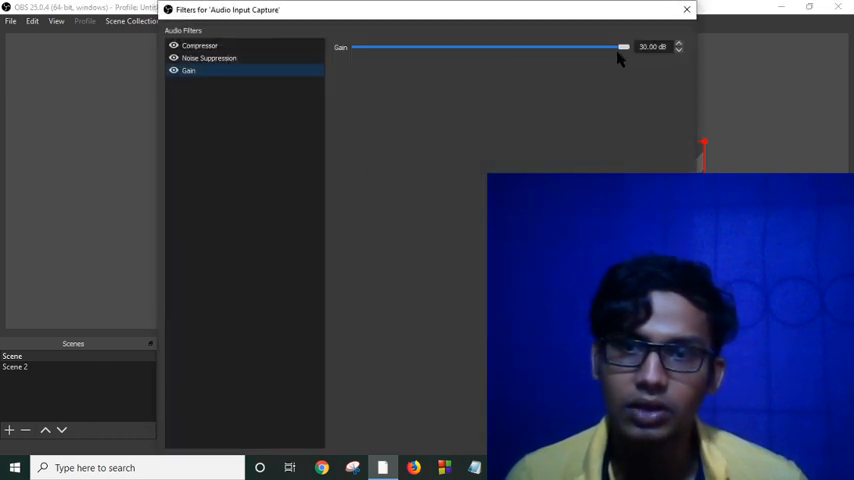
- Lower the microphone Gain filter to 24.90 dB and review the Compressor filter
left_click_drag(622, 46, 606, 46)
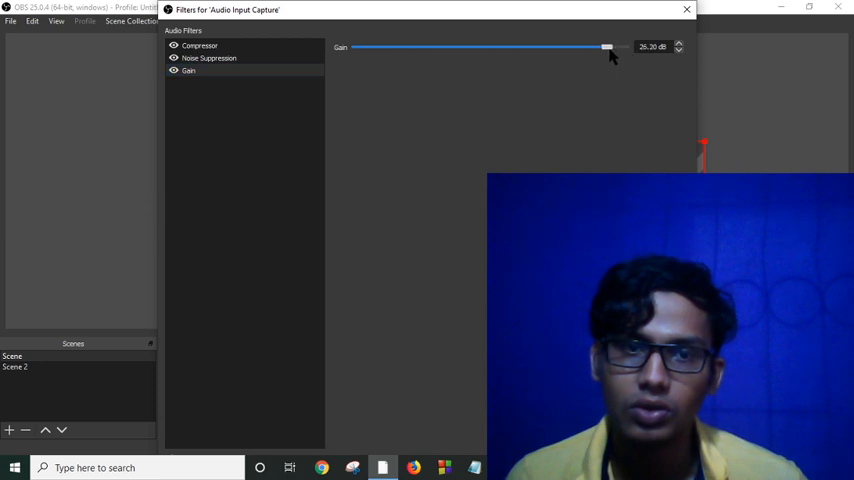
left_click_drag(608, 48, 600, 48)
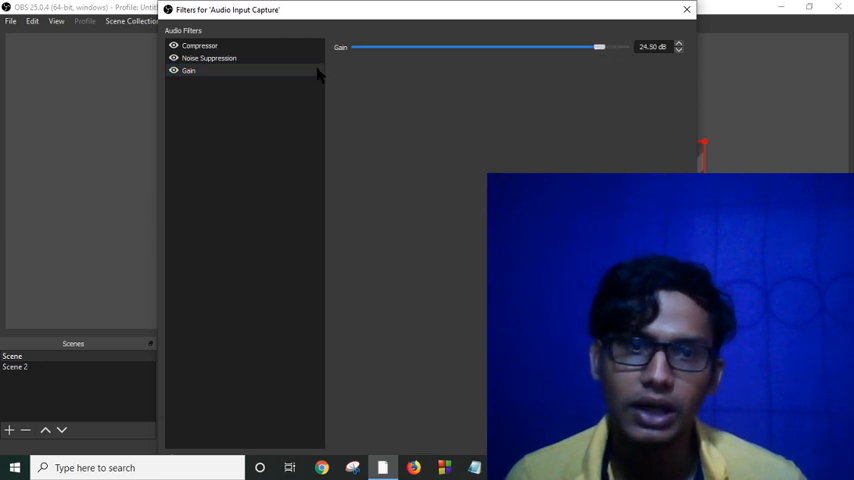
left_click(200, 46)
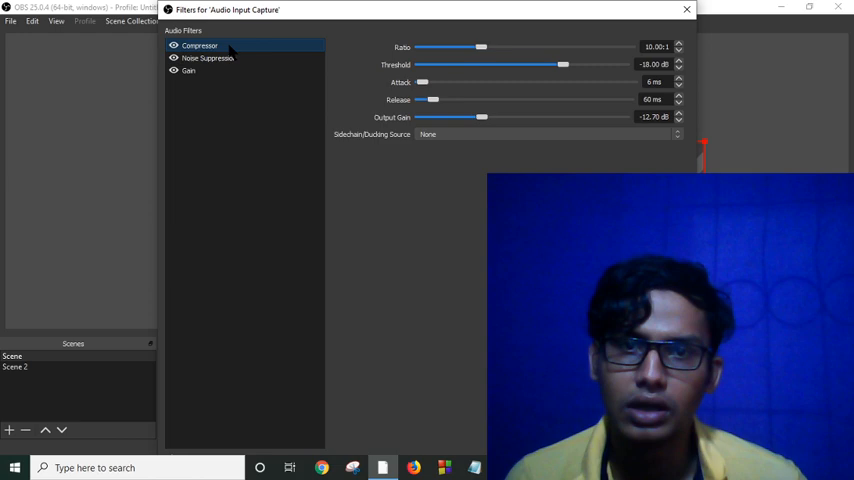
left_click(188, 70)
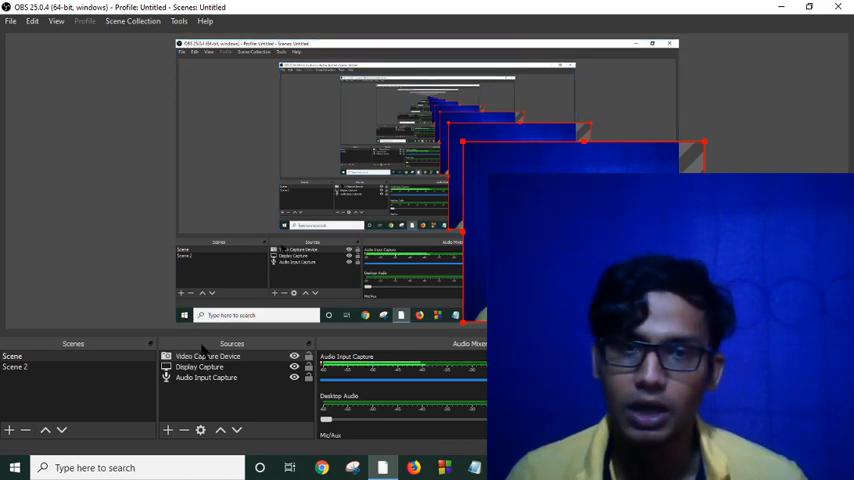
- Review the Hotkeys section of Settings to explain the shortcuts
left_click(12, 20)
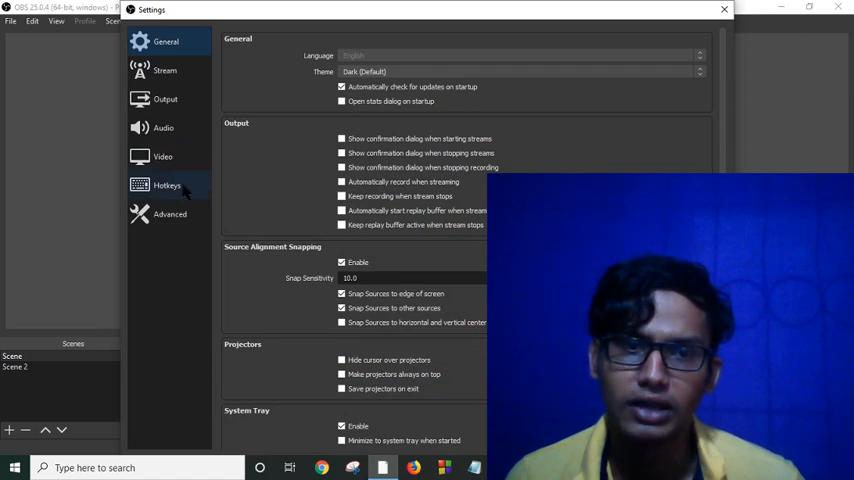
left_click(168, 184)
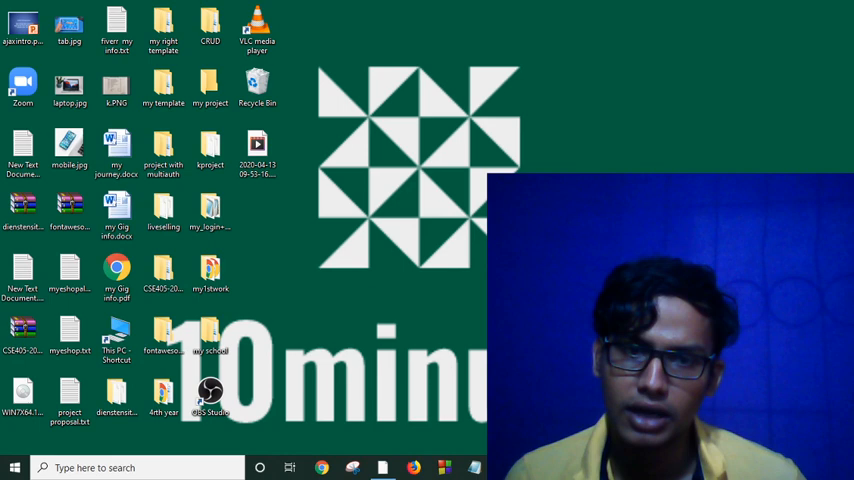
mouse_move(420, 228)
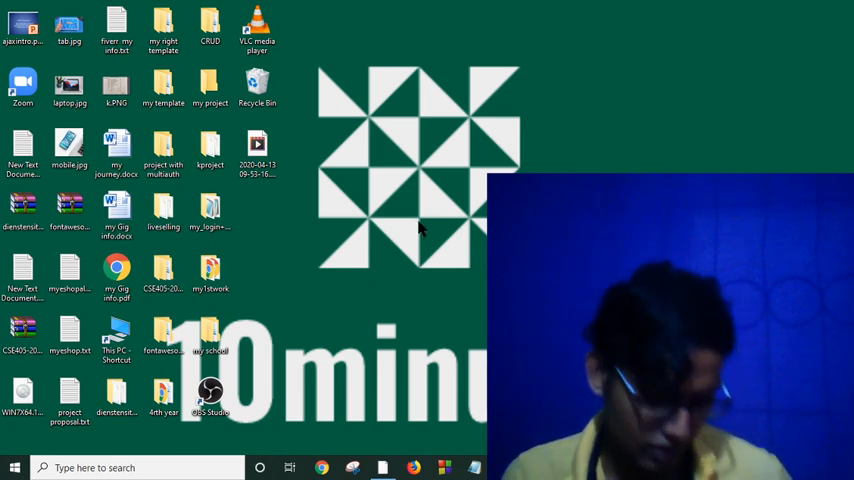